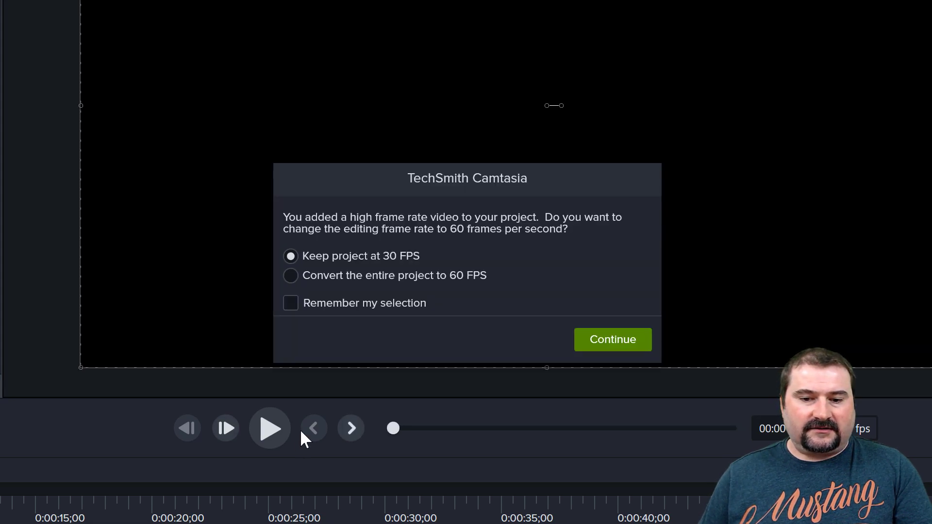
# Convert the entire project to 60 FPS for the high frame rate video
pyautogui.click(291, 275)
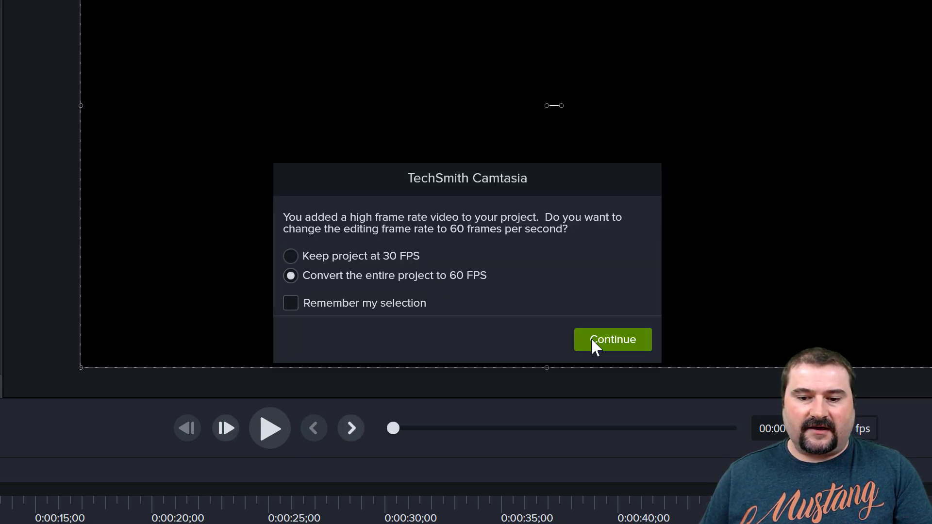
pyautogui.click(613, 340)
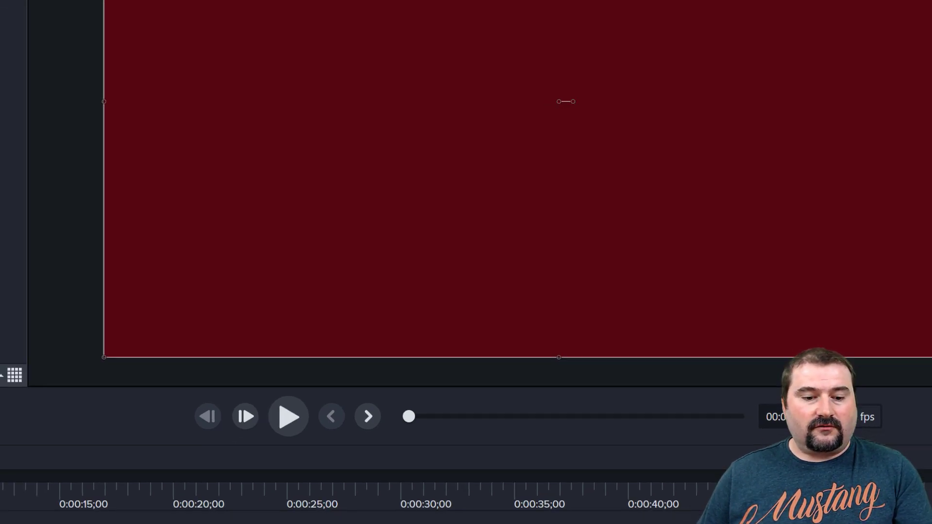
# Apply Silence Audio to the Affinity Publisher clip on Track 2
pyautogui.rightClick(125, 434)
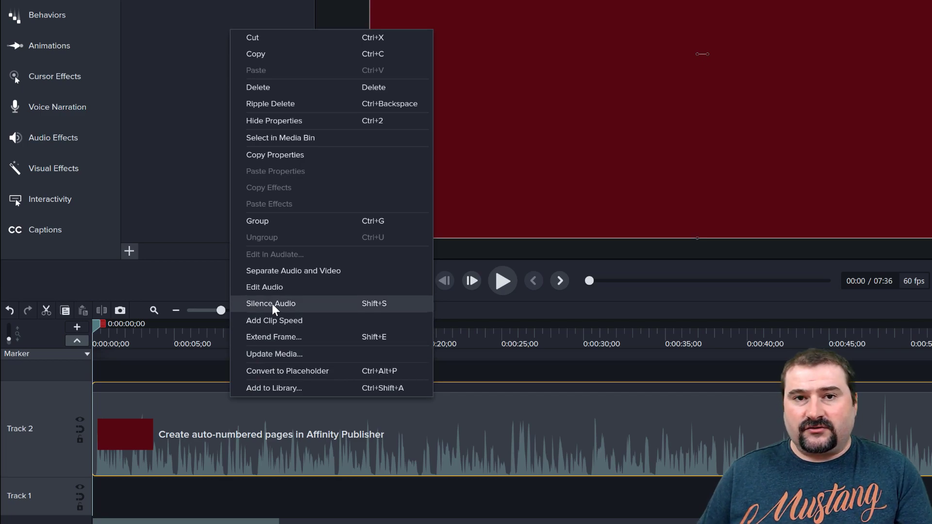
pyautogui.click(270, 303)
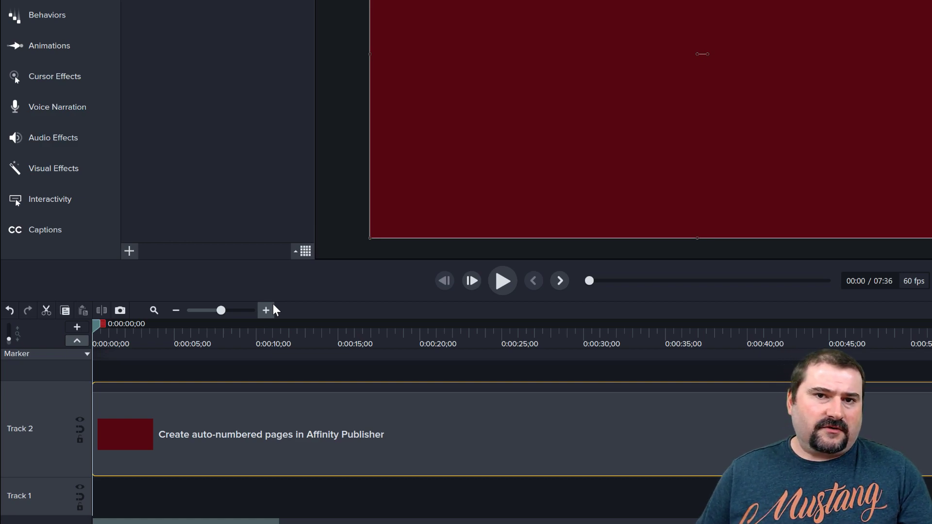
pyautogui.moveTo(359, 273)
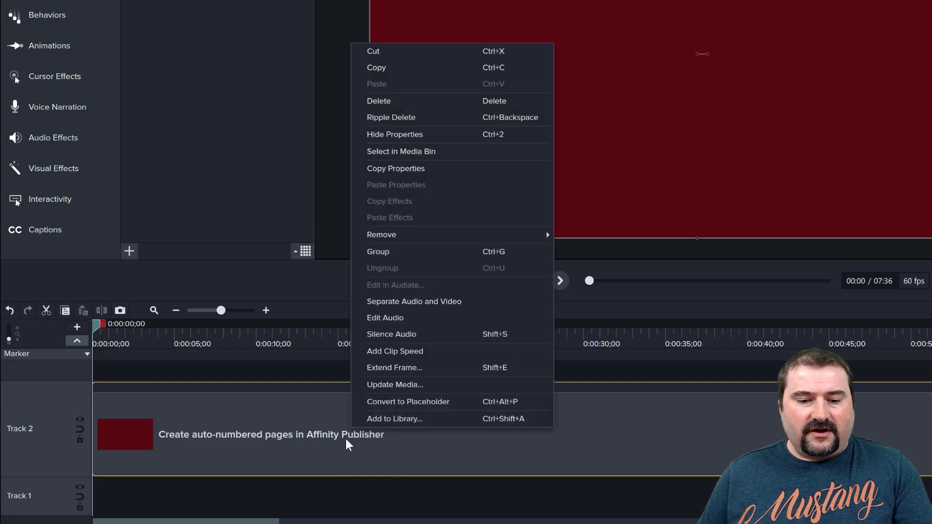
pyautogui.moveTo(392, 334)
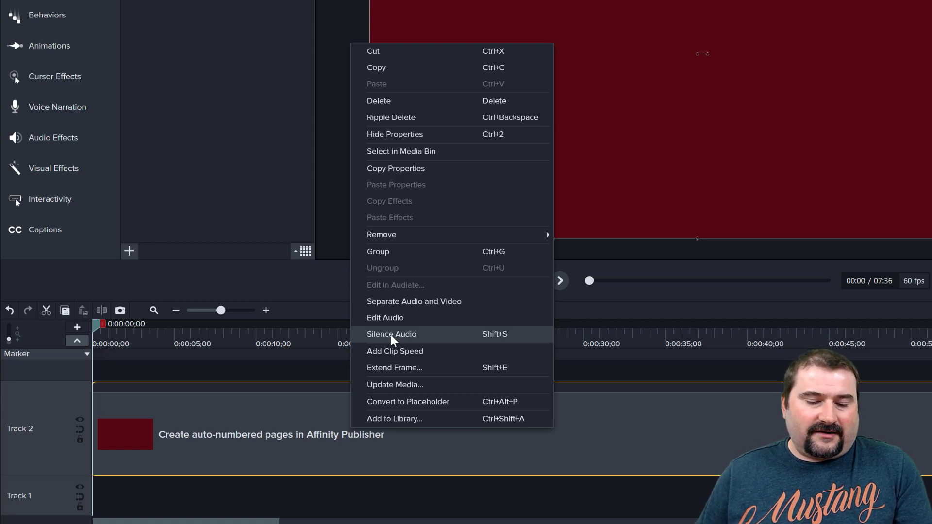
pyautogui.moveTo(385, 317)
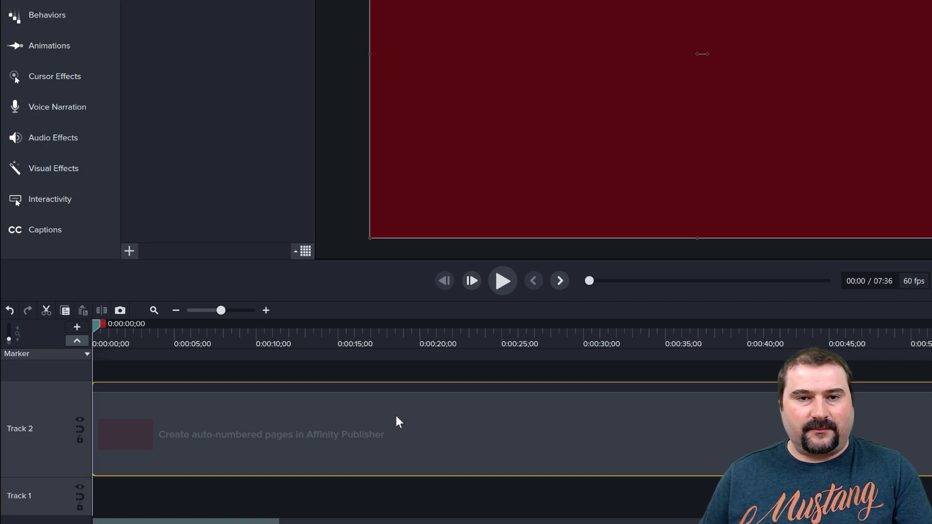
# Remove all audio points from the clip via Modify > Remove > All Audio Points
pyautogui.click(63, 6)
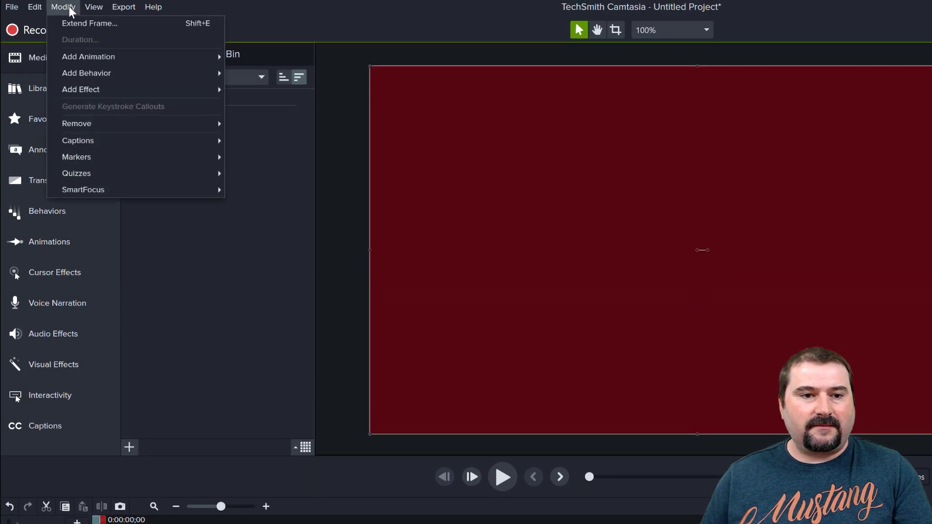
pyautogui.moveTo(77, 123)
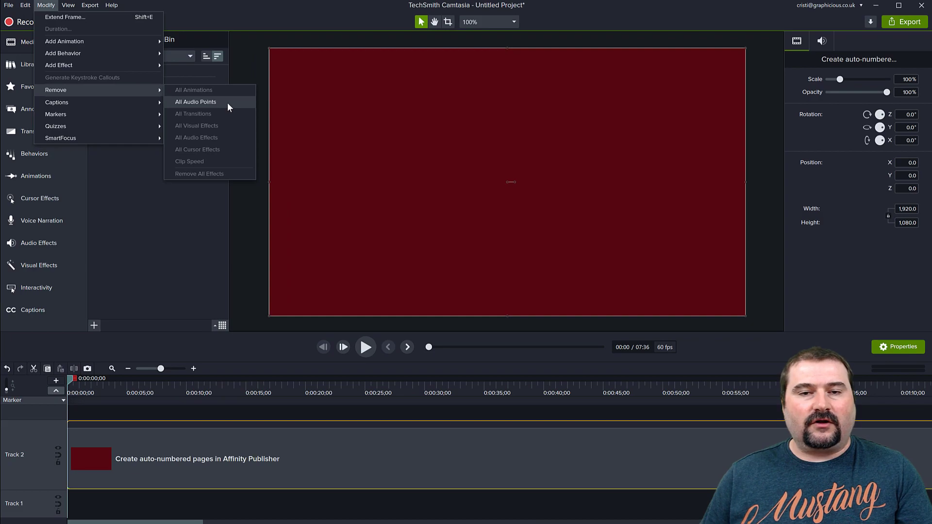
pyautogui.click(195, 102)
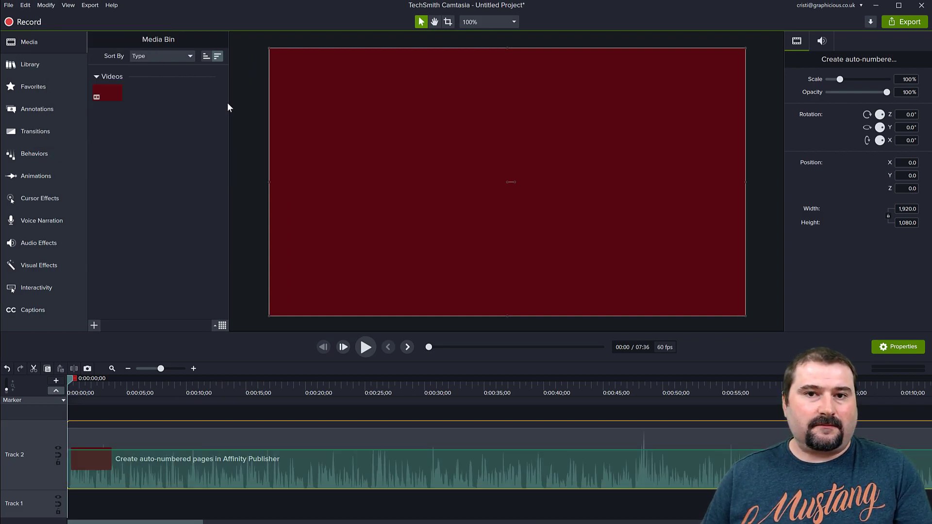
pyautogui.moveTo(293, 204)
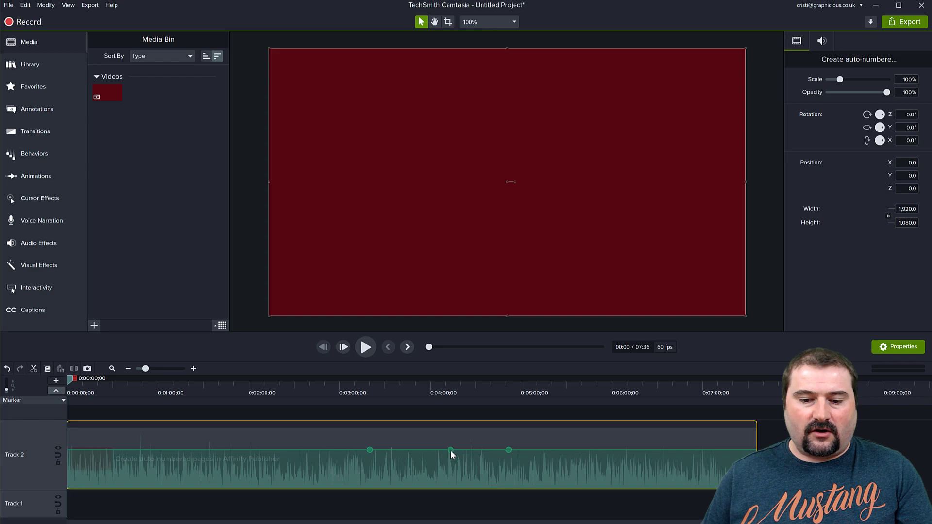
# Drag audio points to silence the early volume and set the opening to about 47%
pyautogui.moveTo(451, 450); pyautogui.dragTo(451, 471)
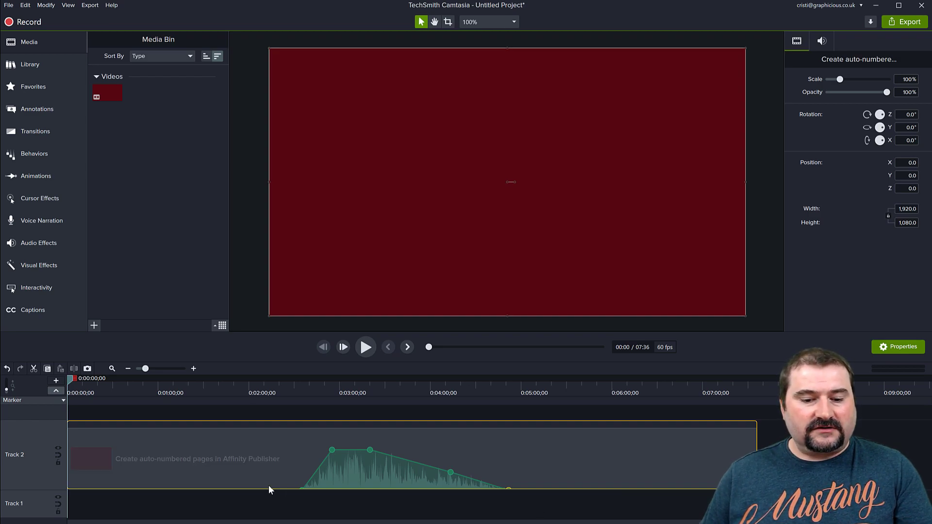
pyautogui.moveTo(270, 492)
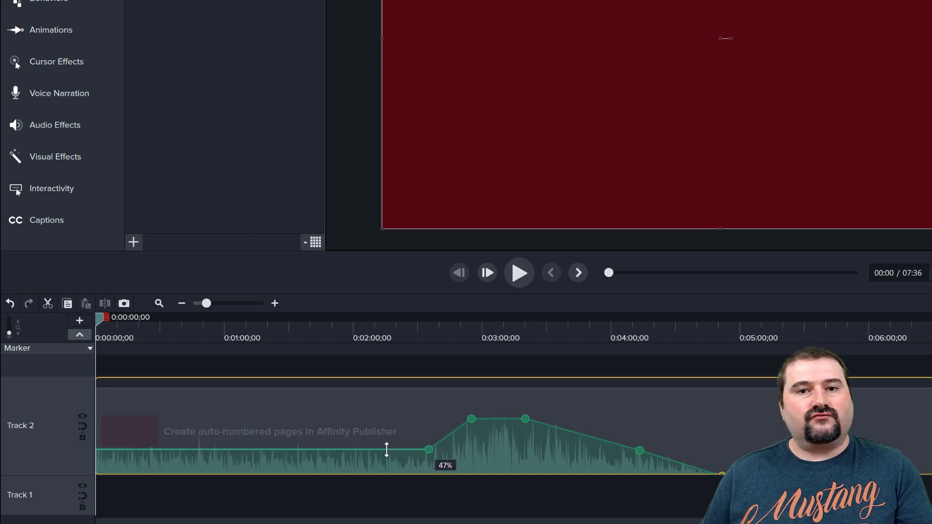
pyautogui.moveTo(386, 451); pyautogui.dragTo(390, 481)
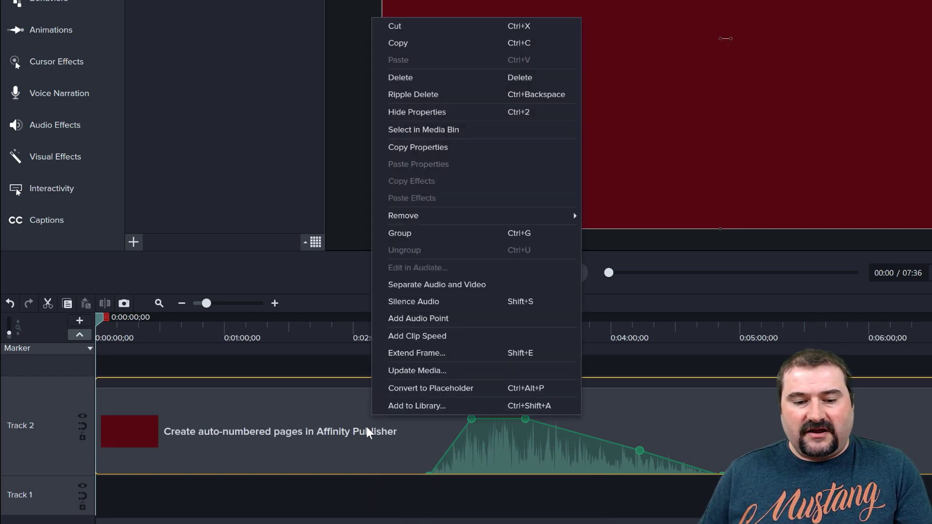
pyautogui.moveTo(417, 336)
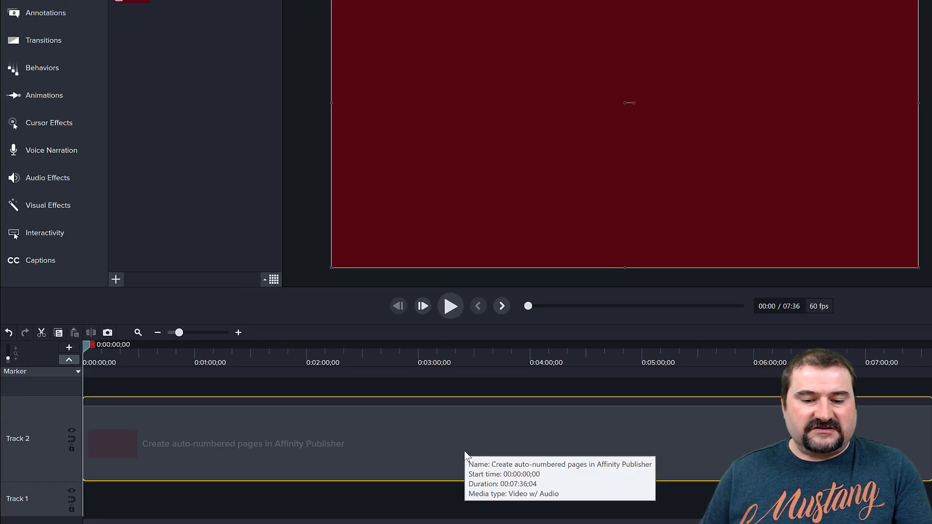
pyautogui.moveTo(229, 206)
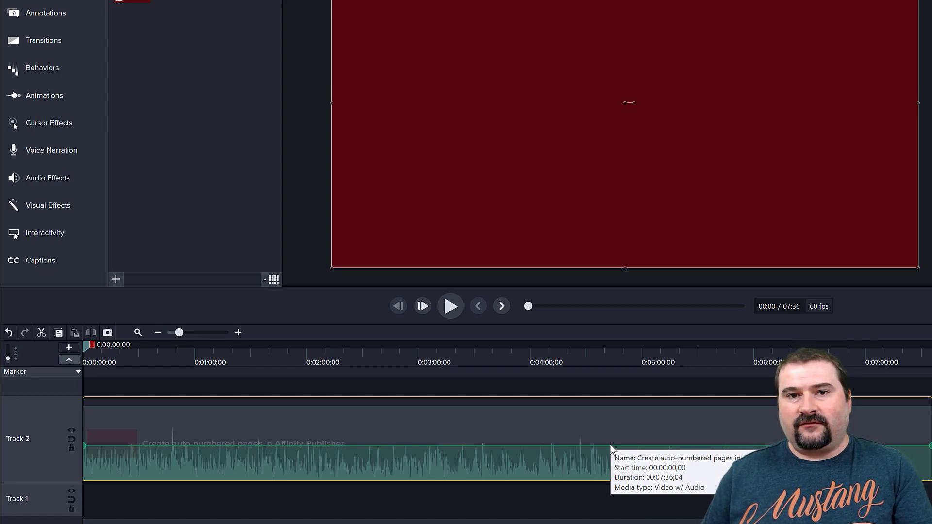
pyautogui.moveTo(612, 450)
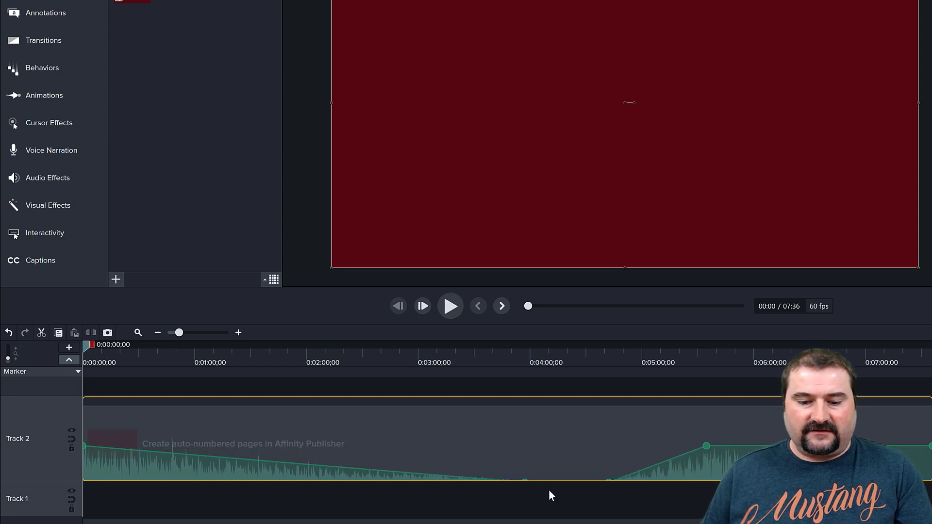
# Silence the clip, then drag its start audio point up into a fade-in
pyautogui.rightClick(114, 443)
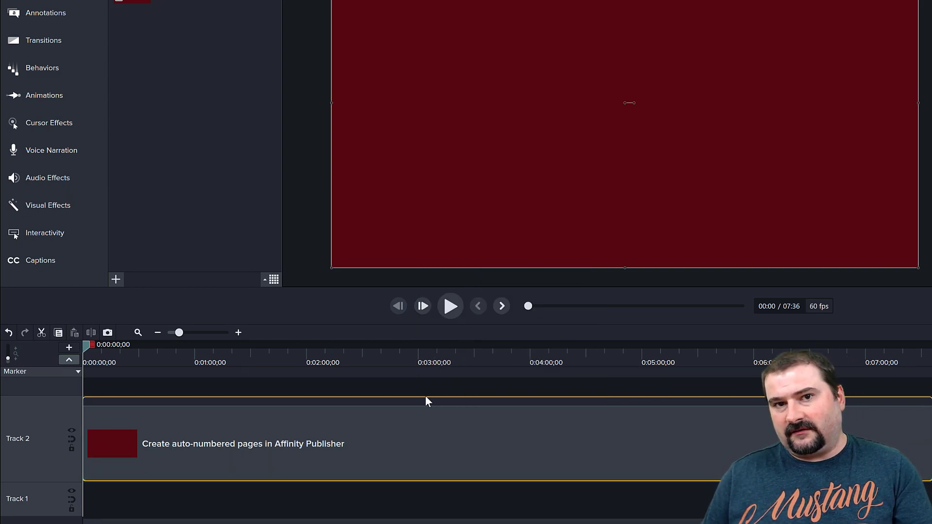
pyautogui.moveTo(101, 476)
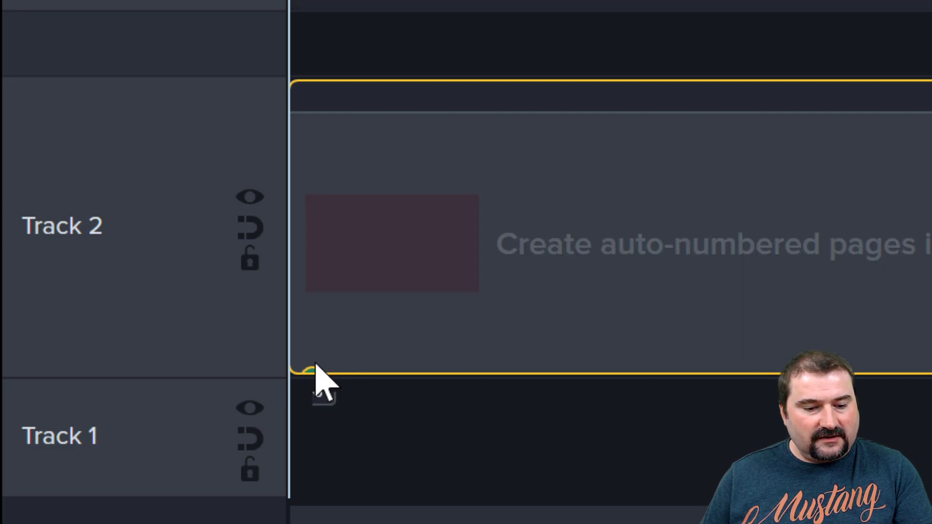
pyautogui.moveTo(315, 374); pyautogui.dragTo(488, 190)
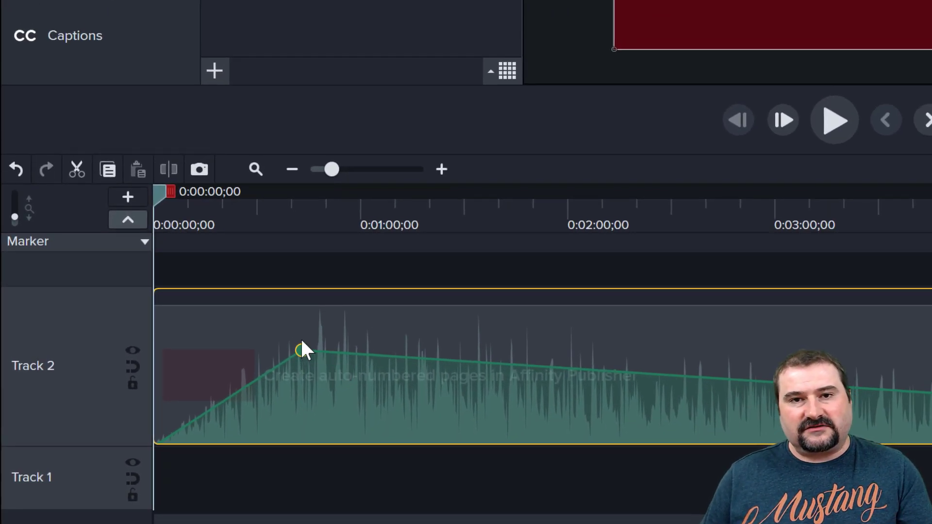
pyautogui.moveTo(303, 350)
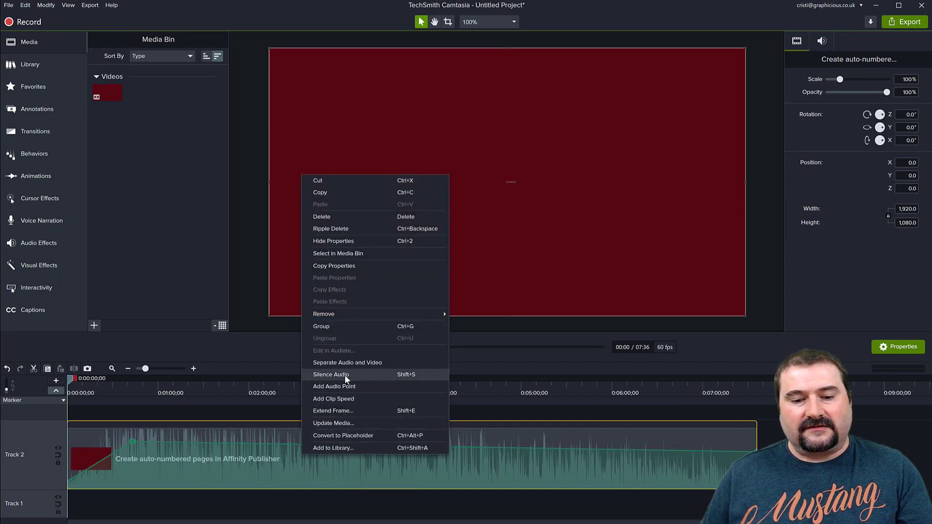
# Toggle Silence Audio off so the clip plays at steady full volume
pyautogui.click(332, 374)
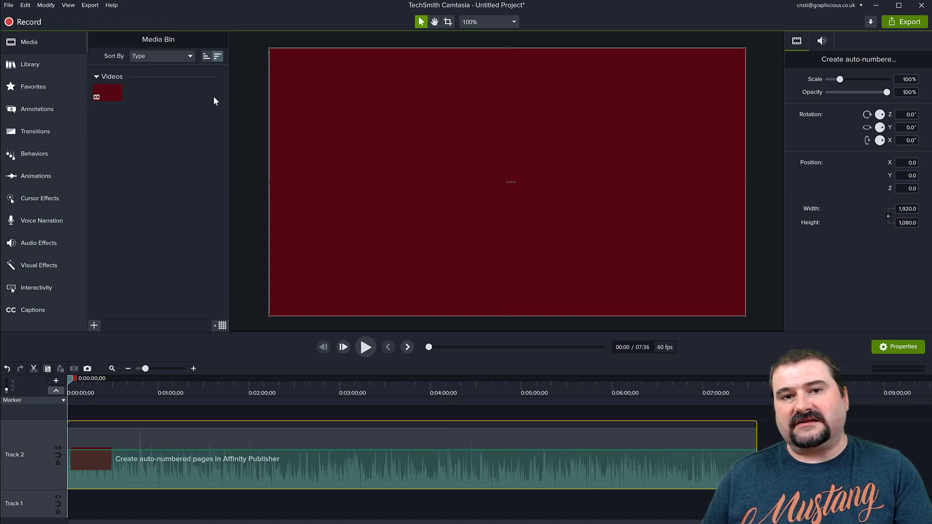
pyautogui.moveTo(233, 256)
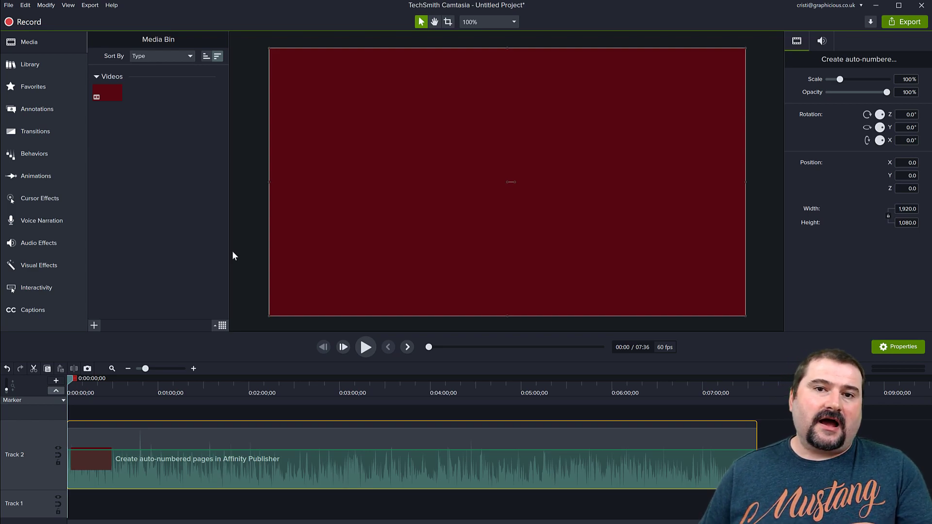